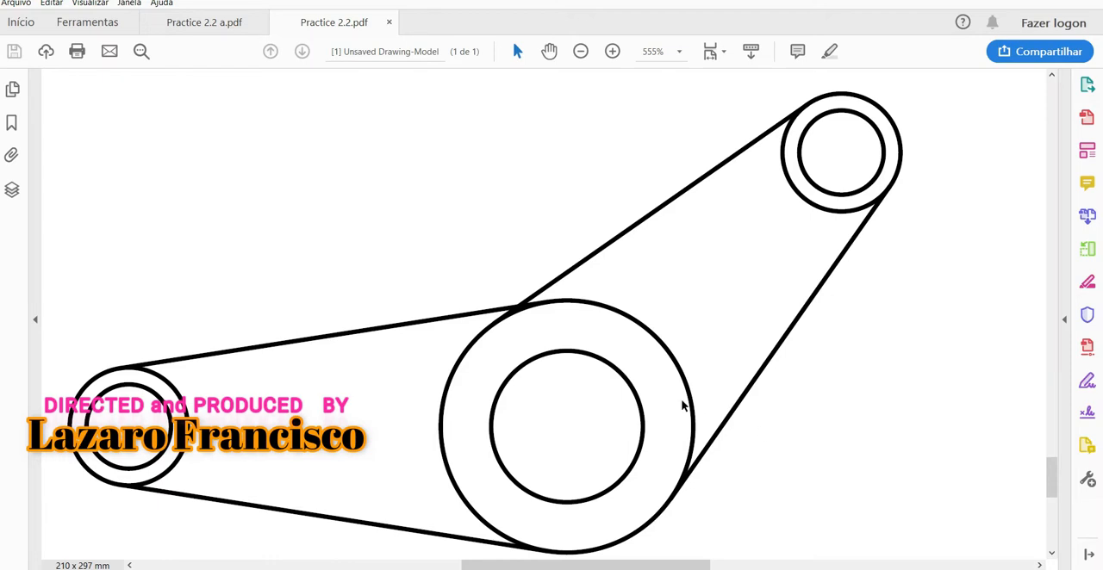
mouse_move(585, 373)
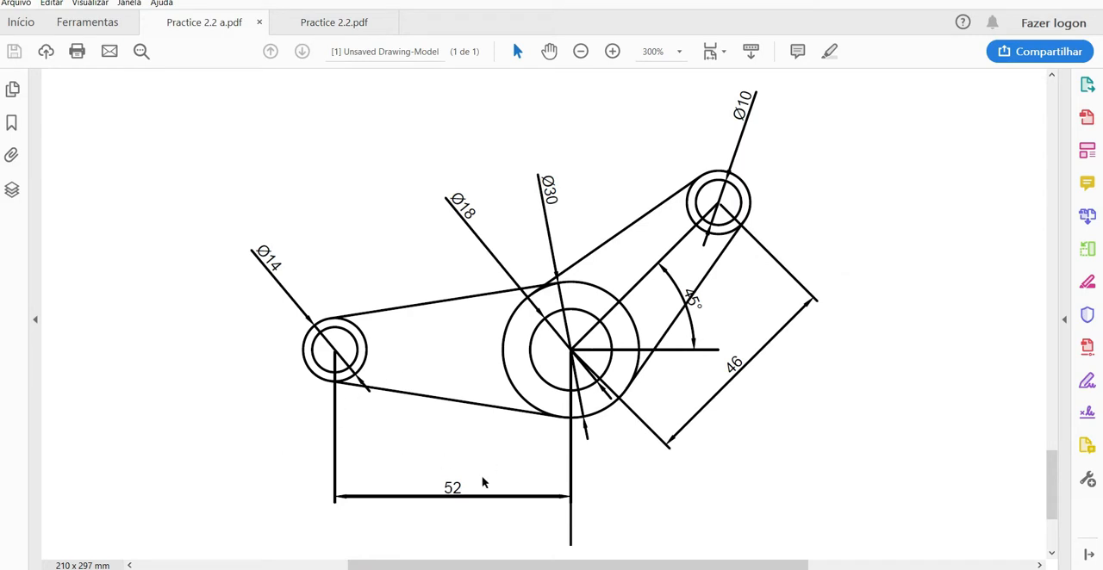
mouse_move(633, 321)
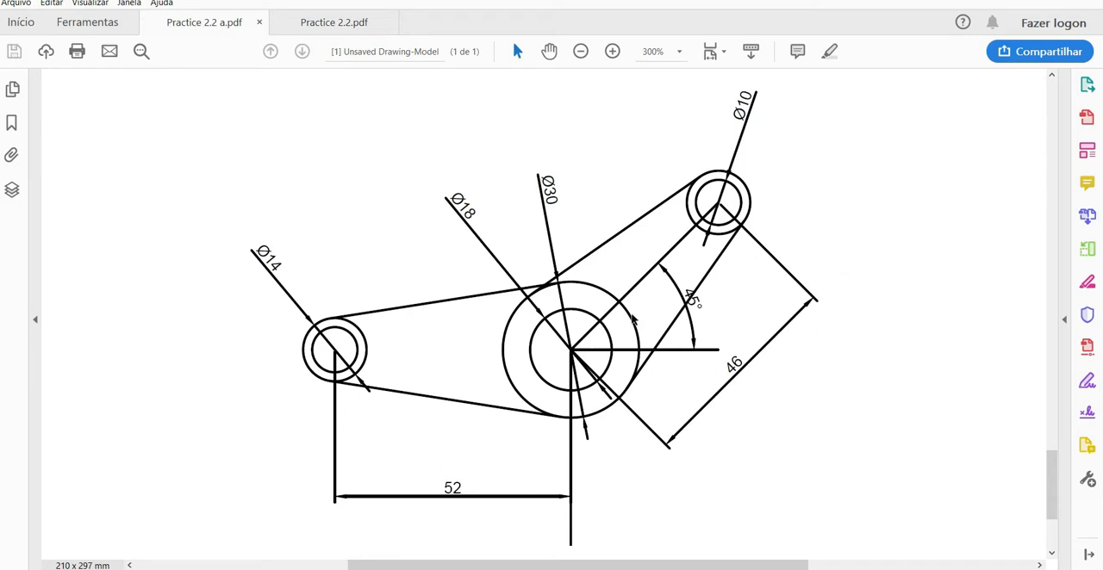
mouse_move(284, 352)
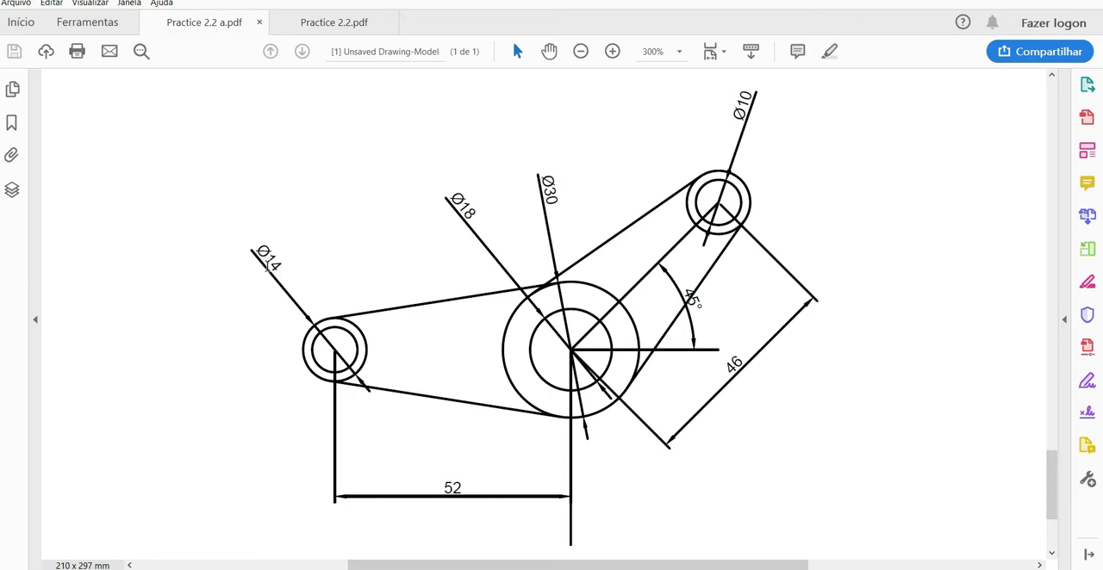
mouse_move(533, 202)
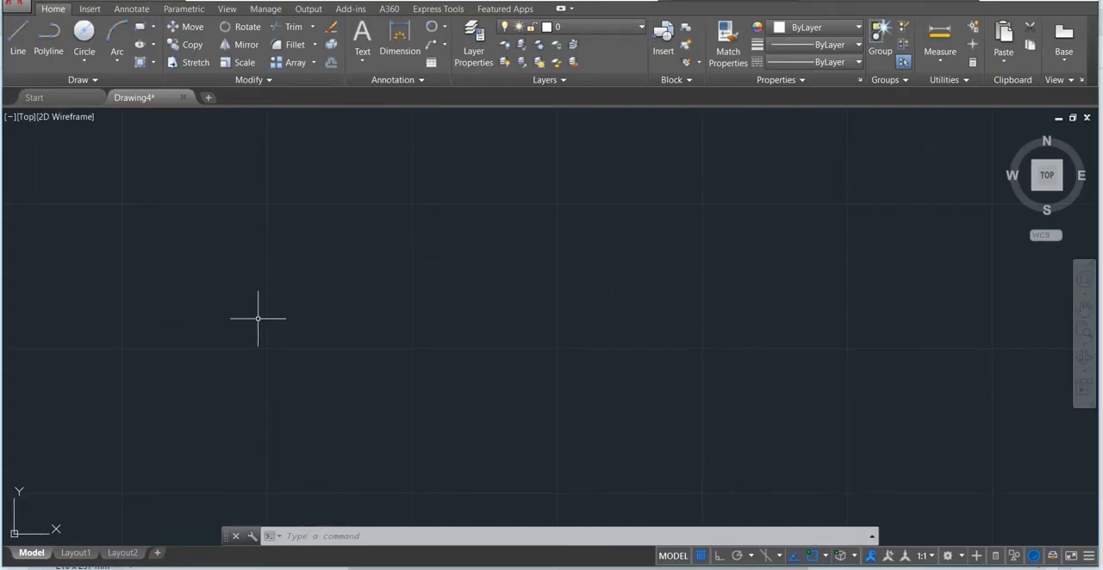
Draw a 52-unit horizontal line from a picked start point
click(17, 36)
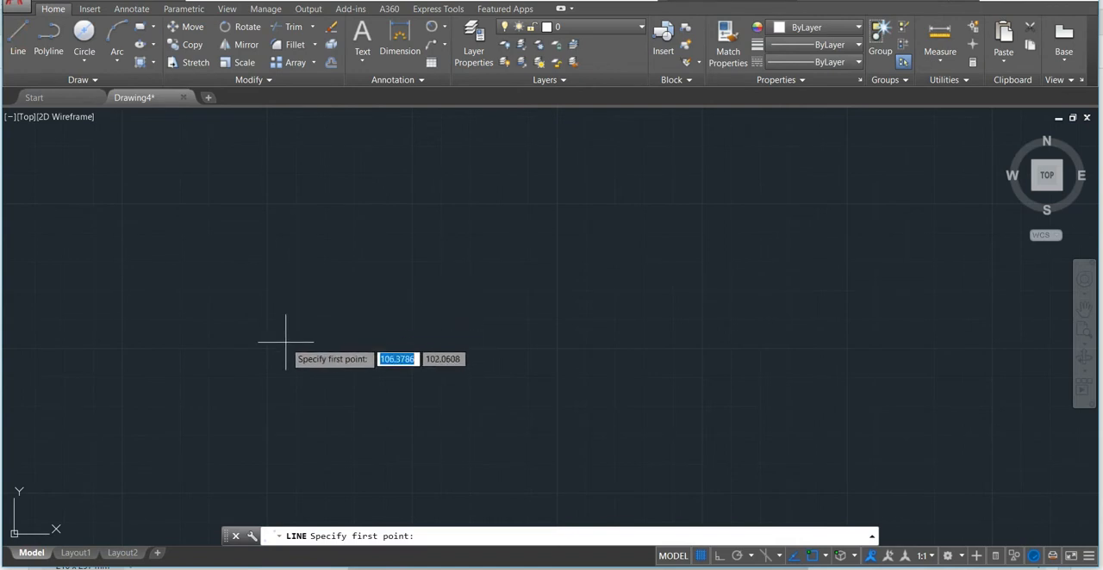
mouse_move(695, 512)
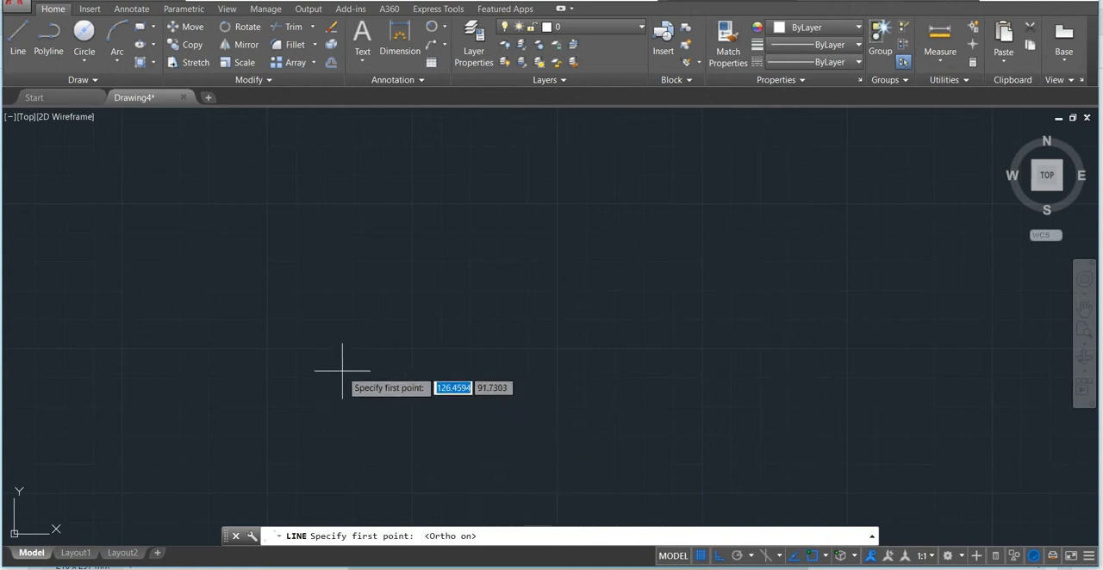
mouse_move(316, 349)
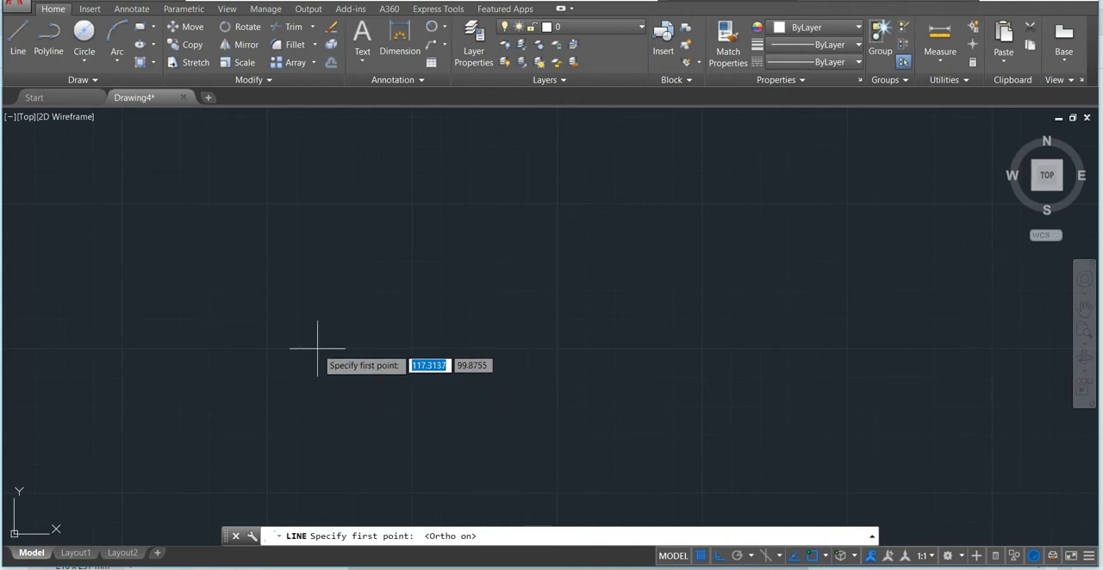
click(317, 348)
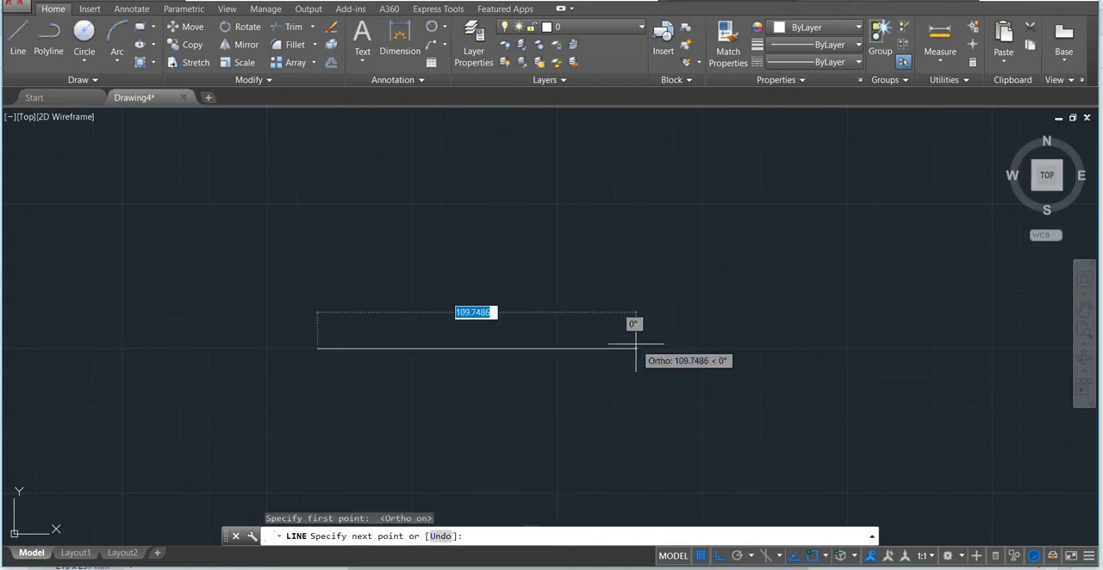
text(52)
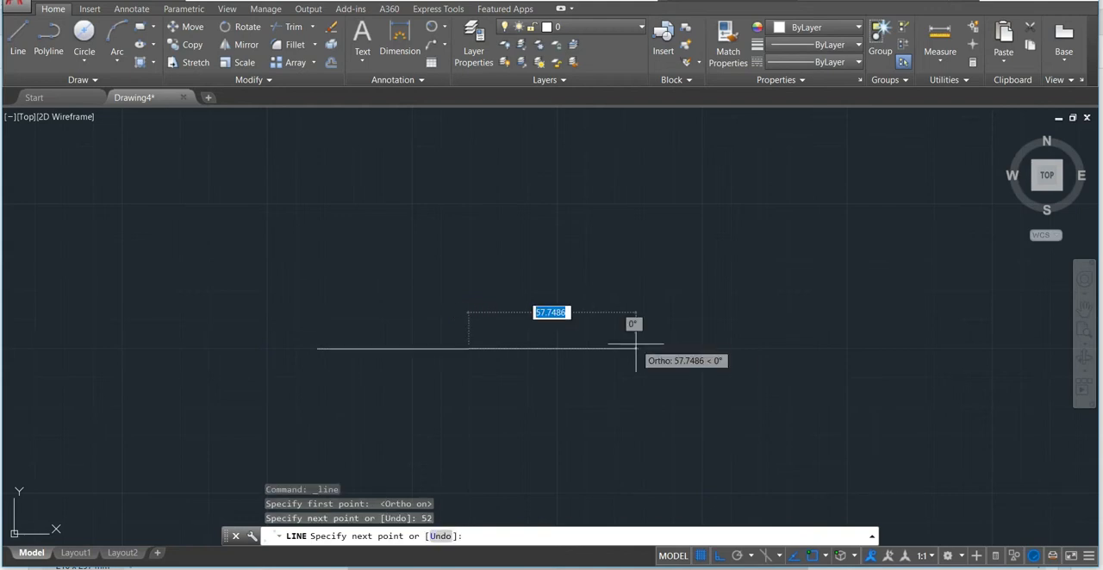
mouse_move(720, 418)
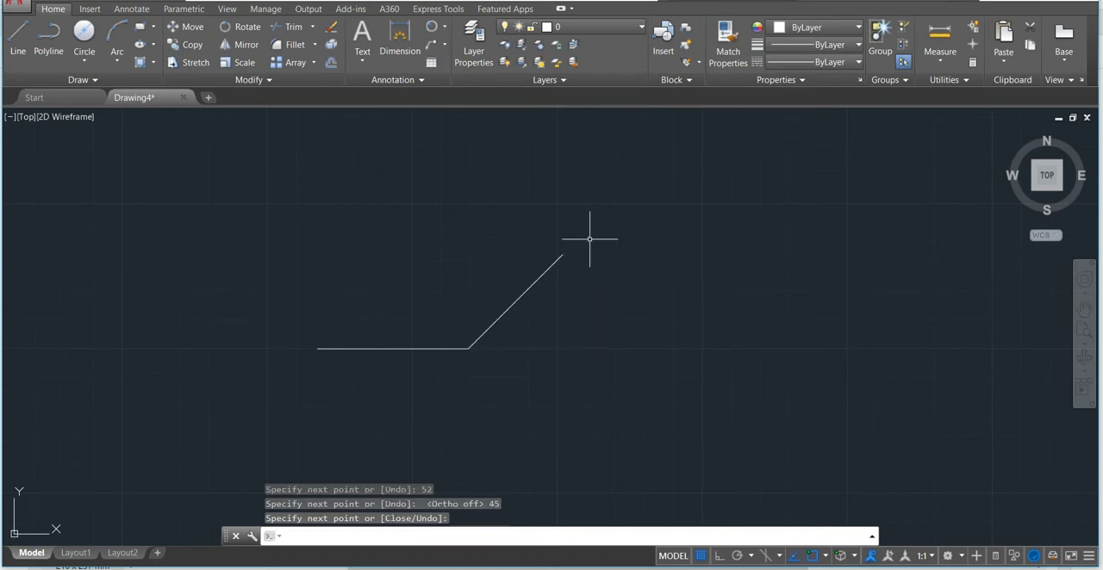
Draw circles of diameter 14, 14 and 18 at the line ends and the junction
click(84, 34)
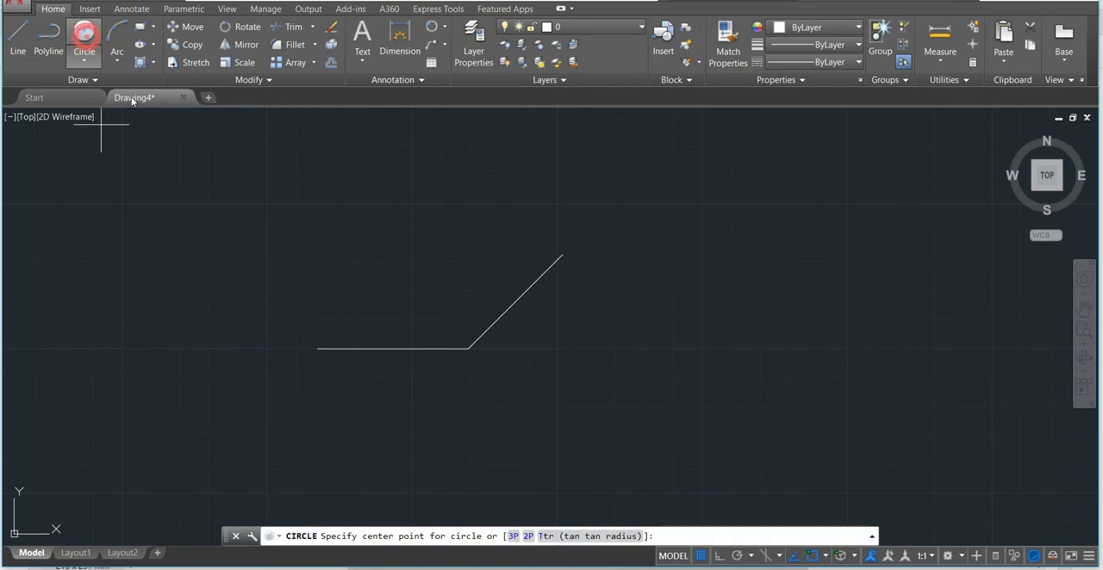
mouse_move(316, 348)
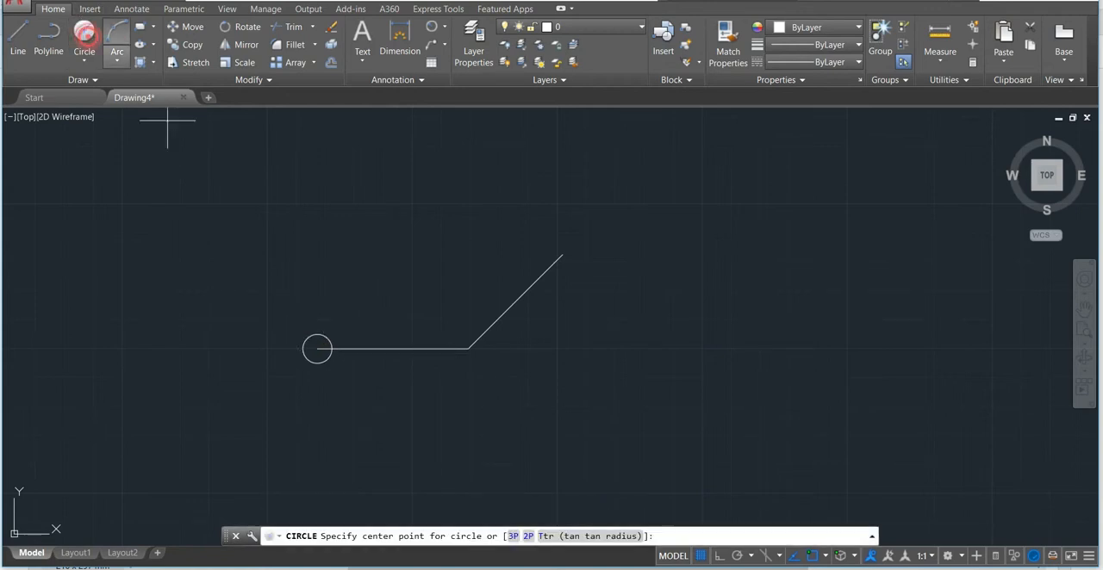
click(317, 349)
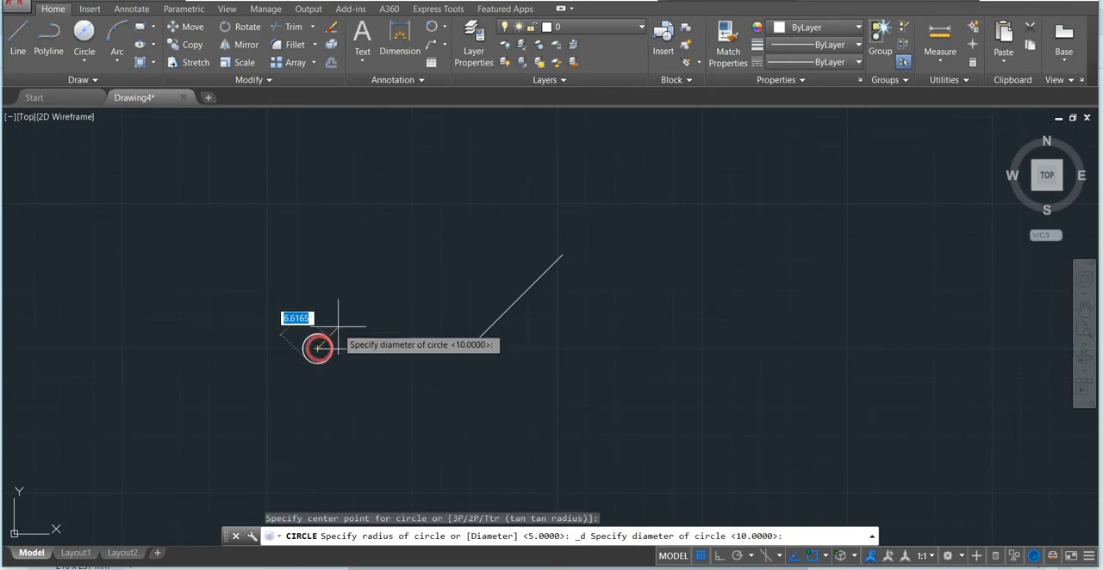
text(14)
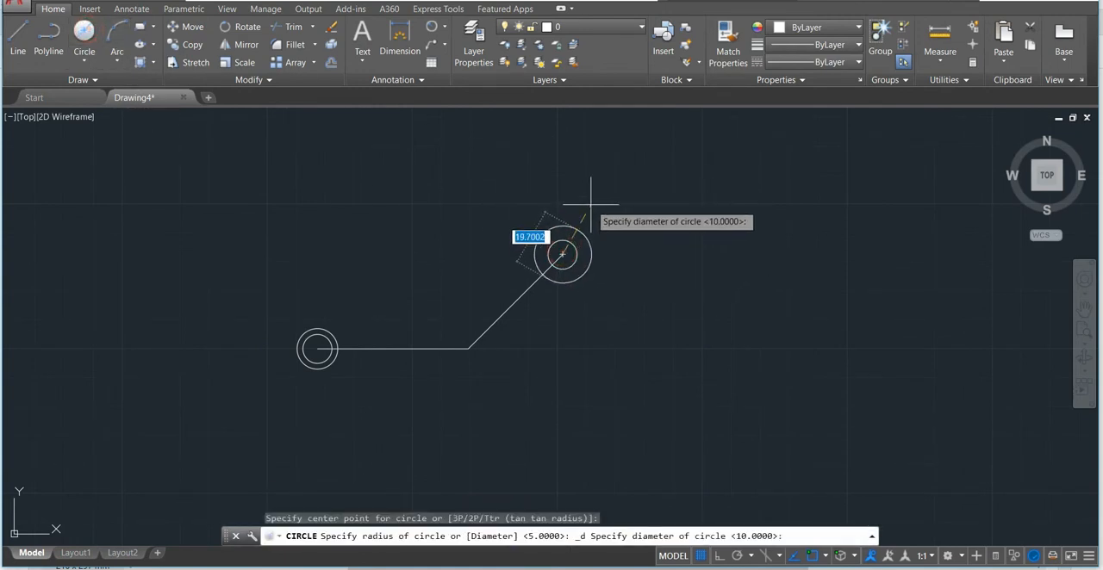
text(14)
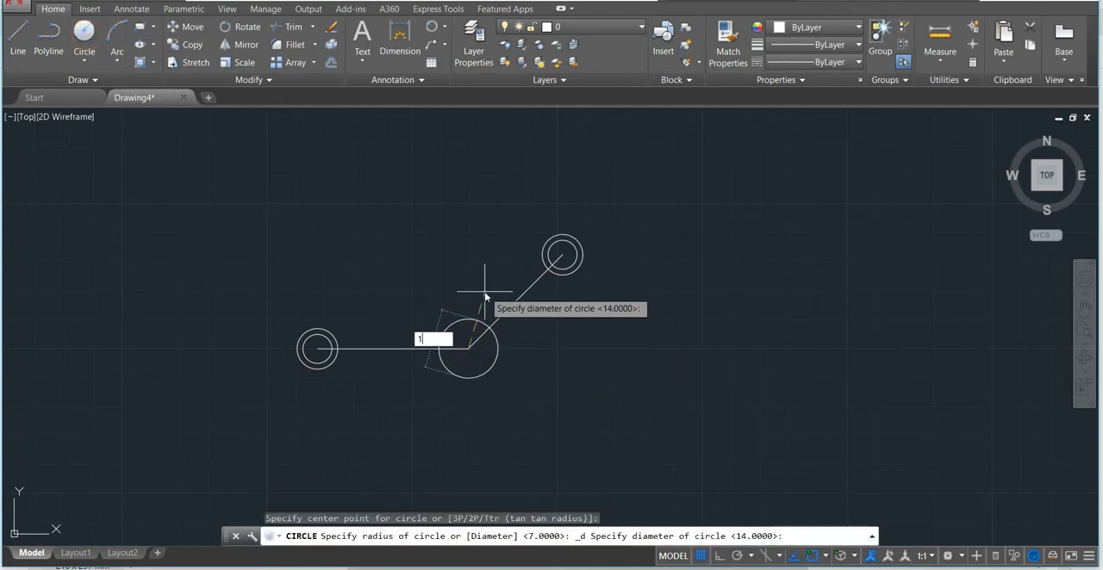
text(18)
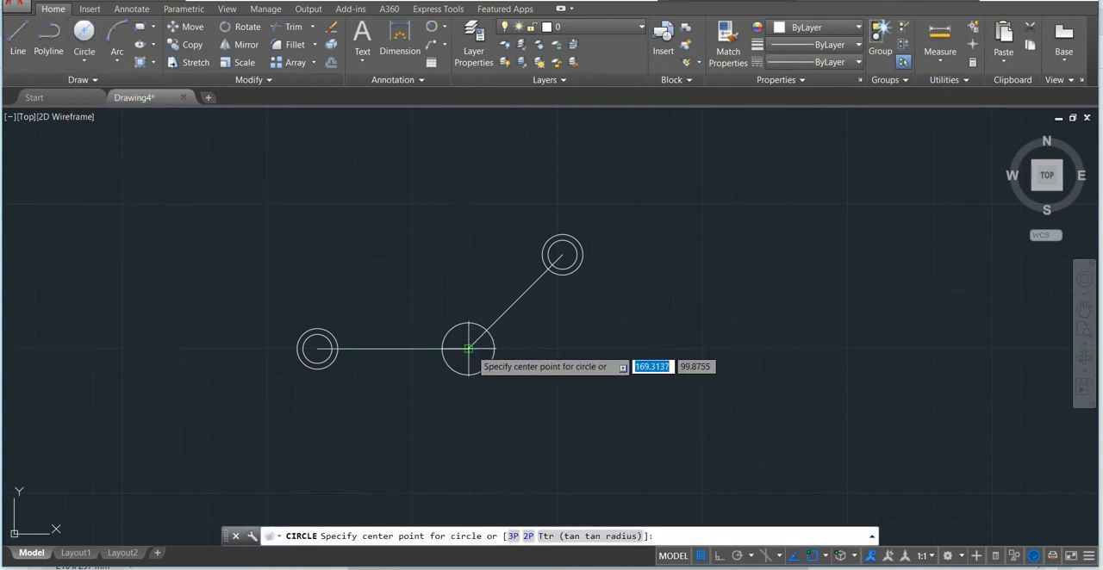
Draw a Ø30 circle centred on the line junction
click(468, 349)
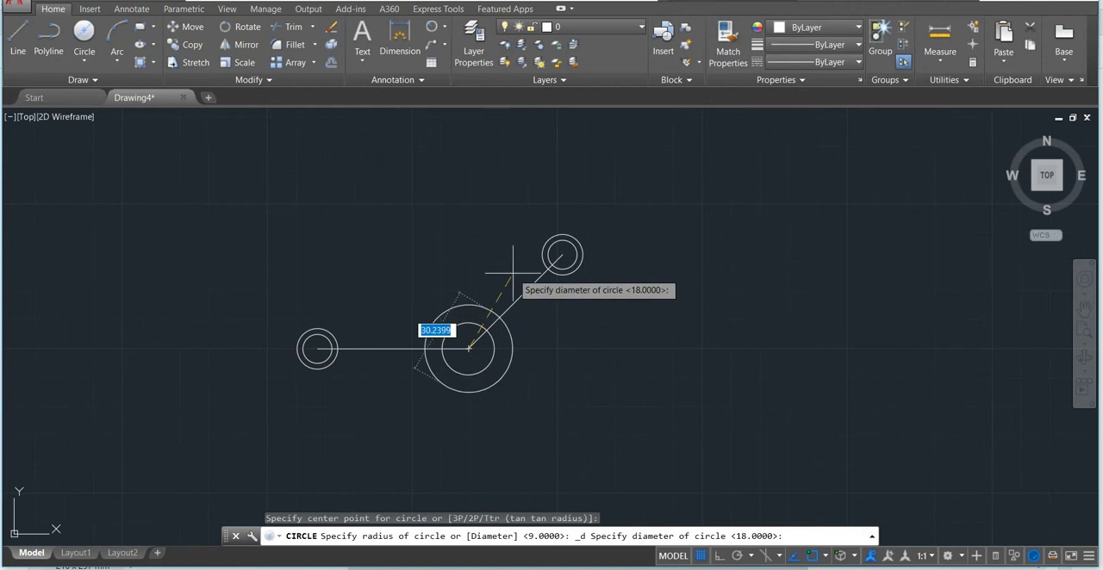
text(30)
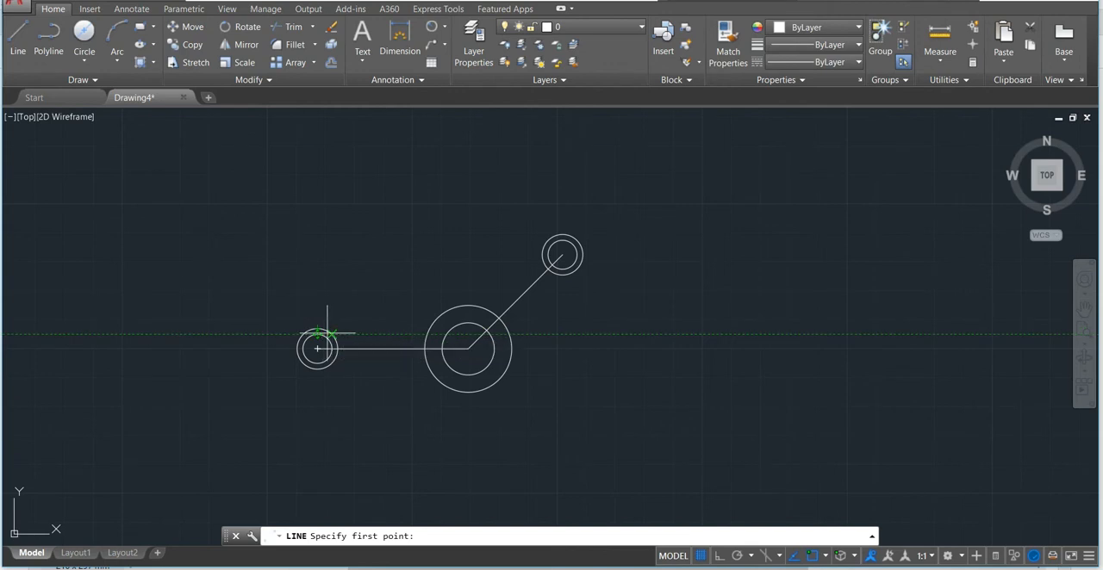
mouse_move(405, 379)
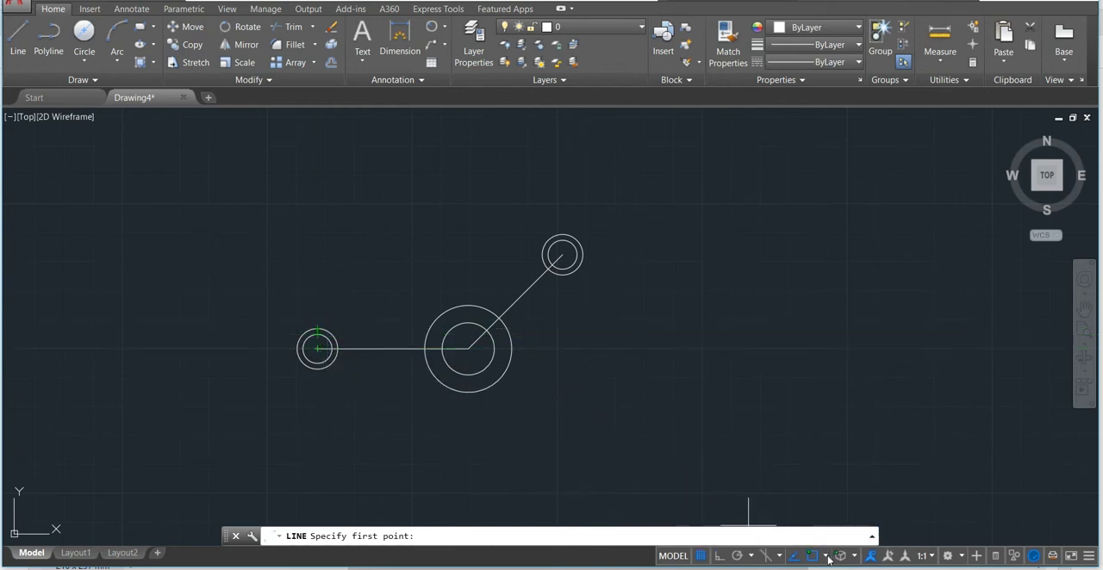
Enable the Tangent object snap from the status bar snap list
click(826, 555)
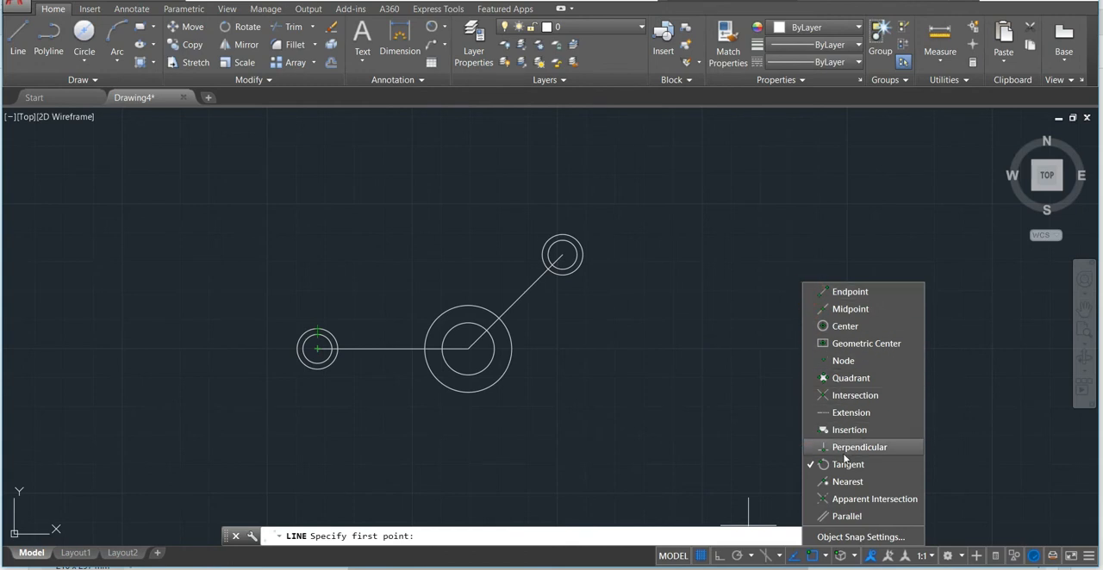
click(851, 378)
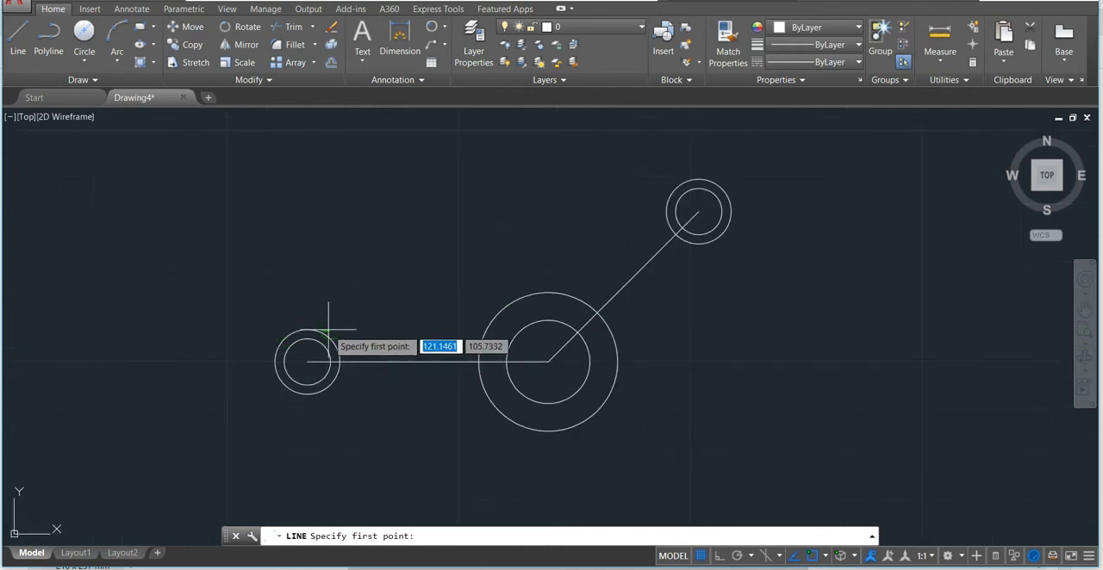
Draw tangent lines linking the left and upper-right circles to the large middle circle
click(320, 328)
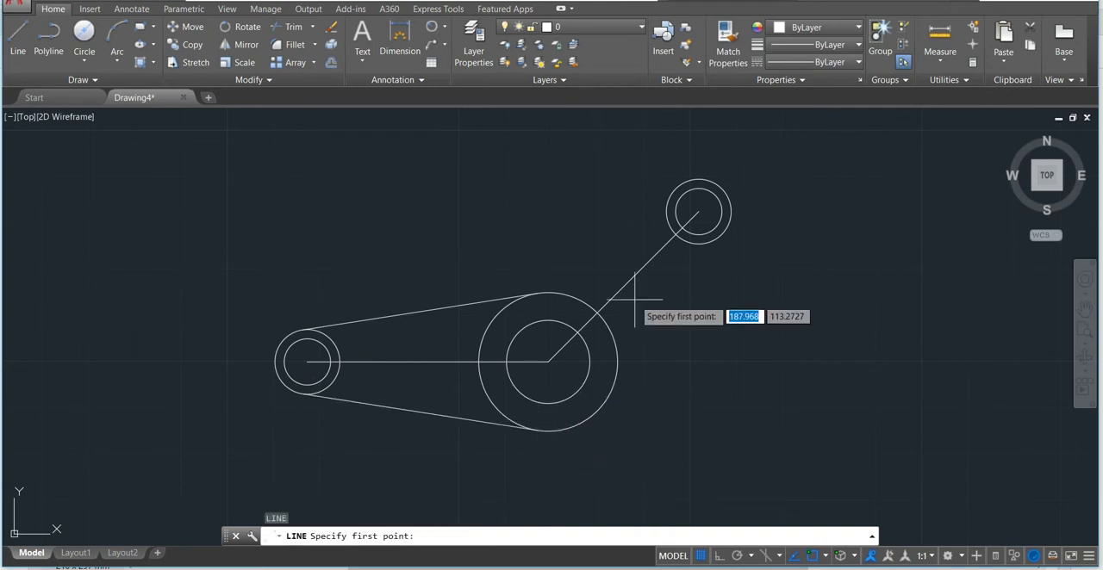
click(545, 290)
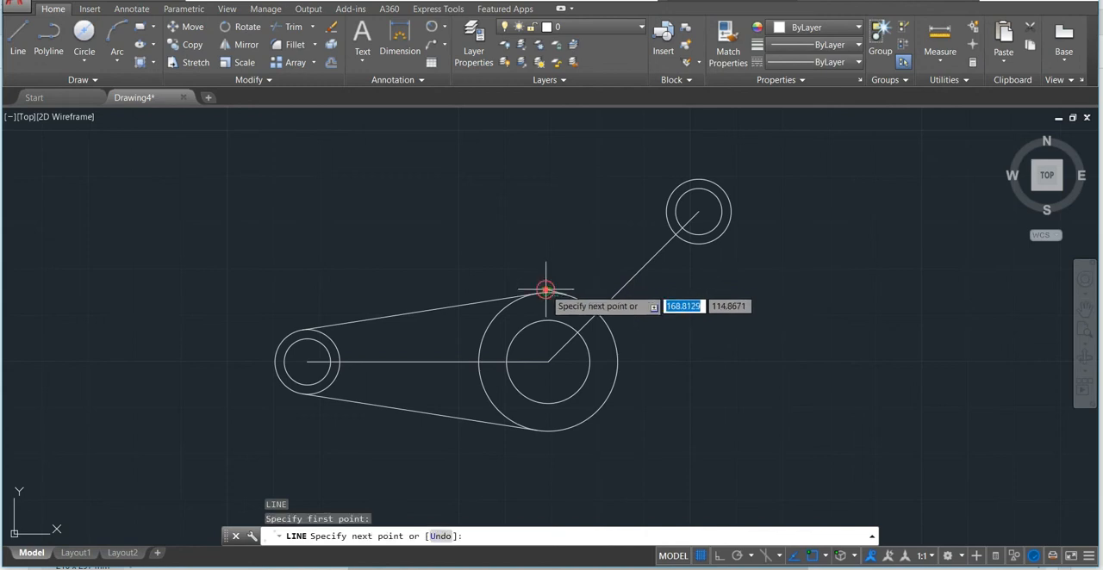
mouse_move(680, 181)
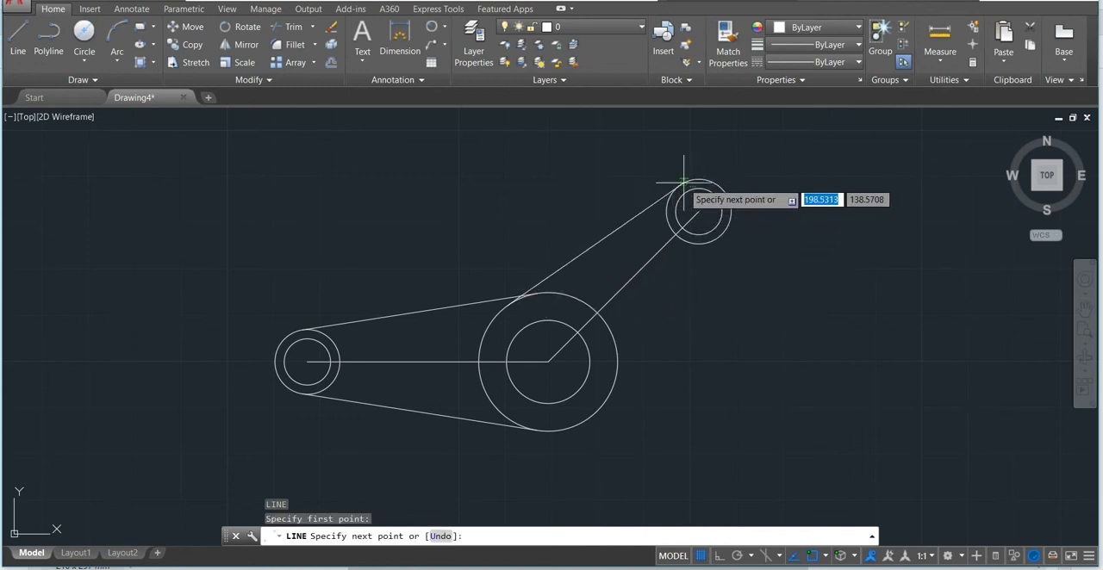
click(684, 182)
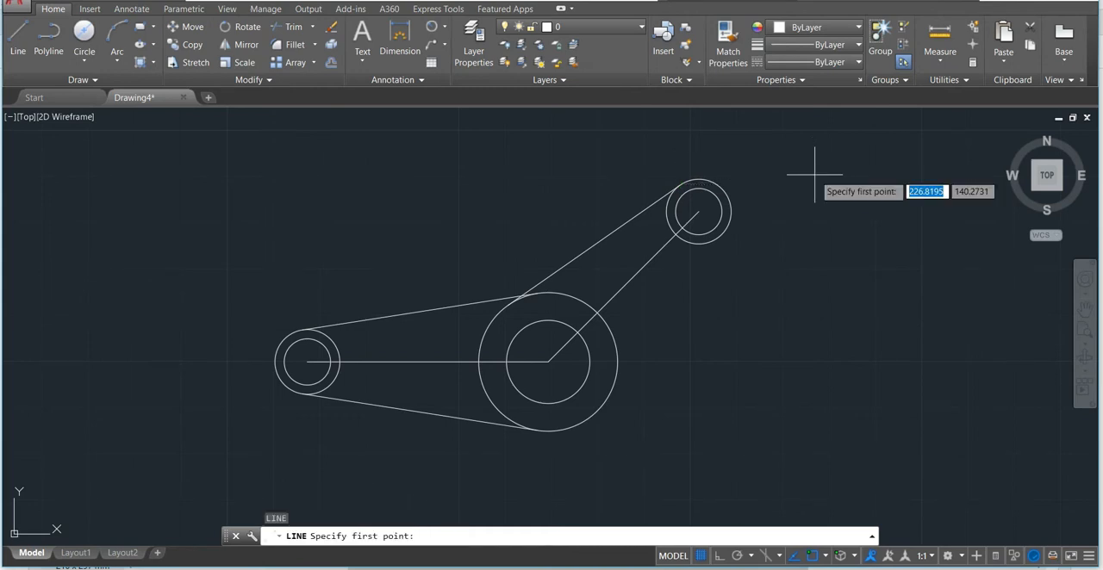
mouse_move(584, 420)
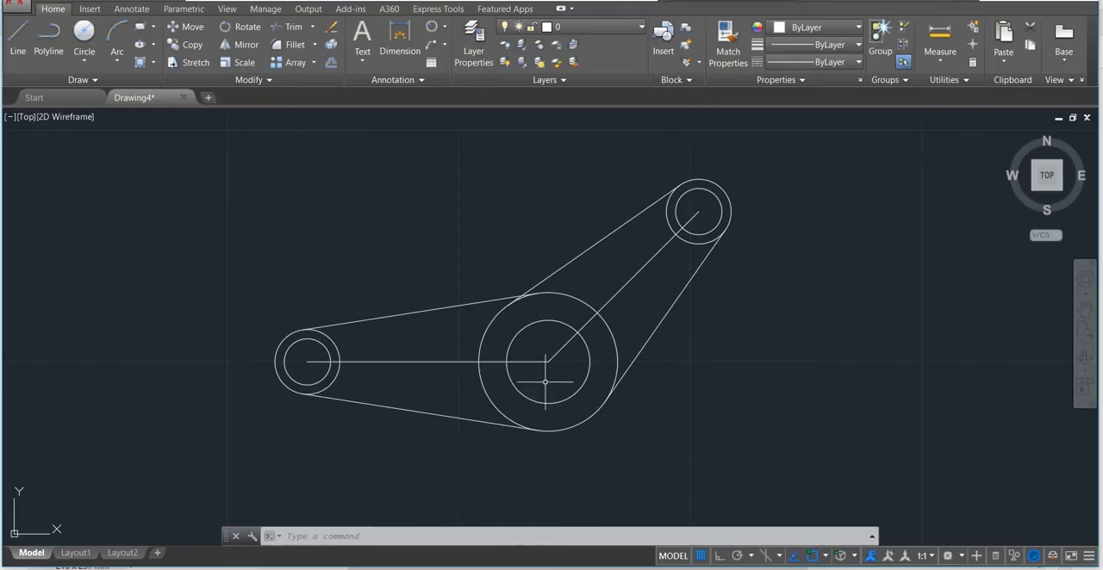
Enable Center snap and start a horizontal line at the large circle's centre
click(17, 39)
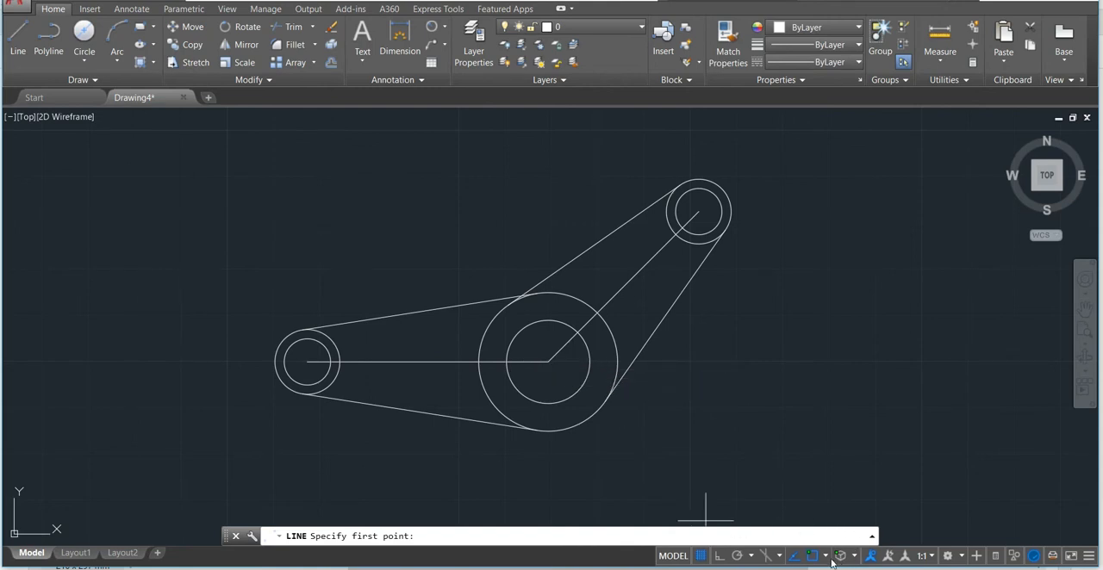
click(842, 555)
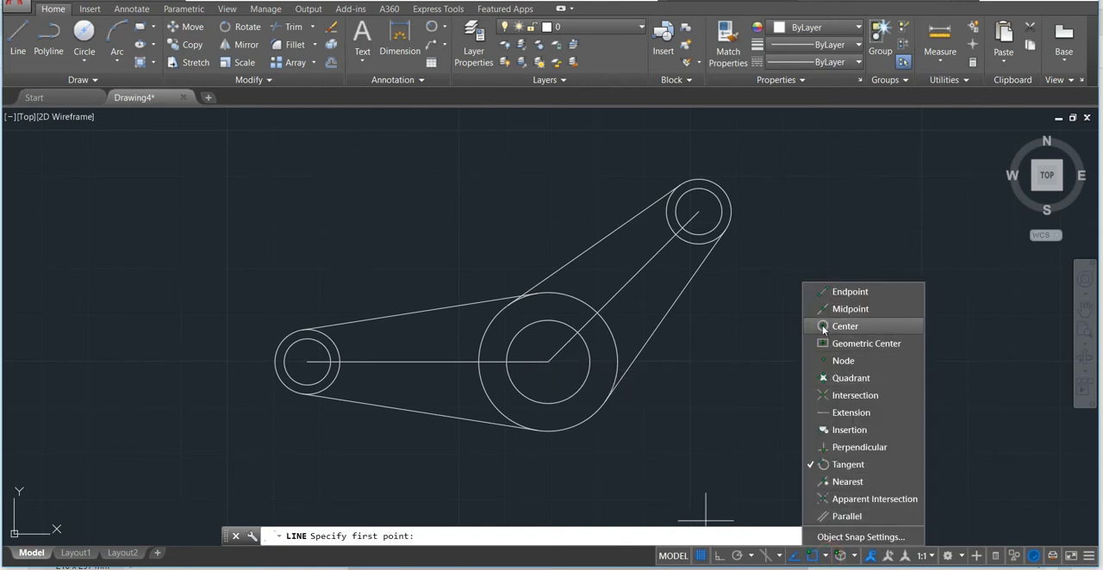
click(844, 326)
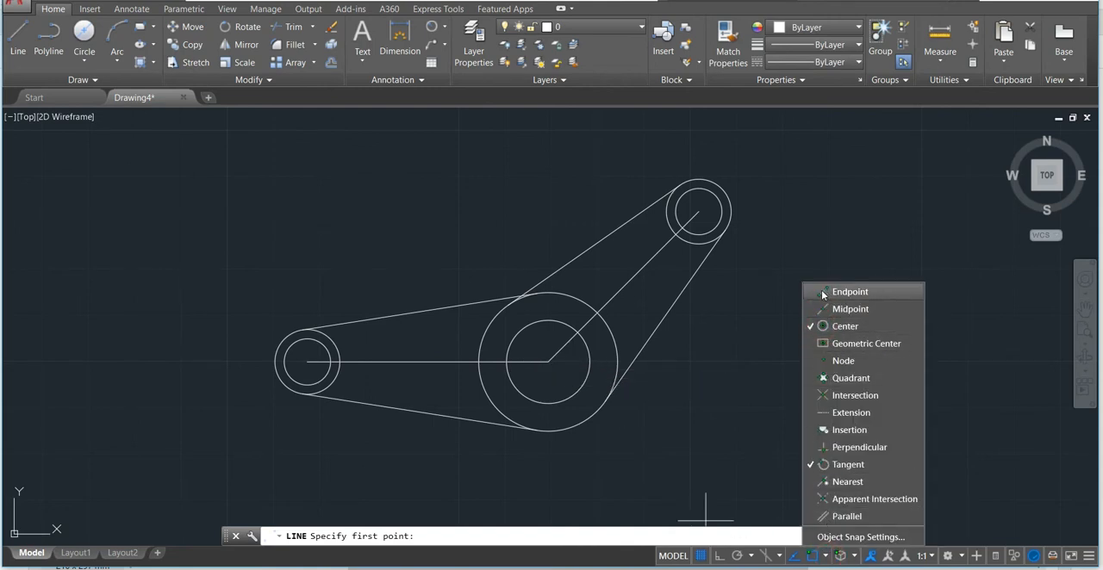
mouse_move(849, 413)
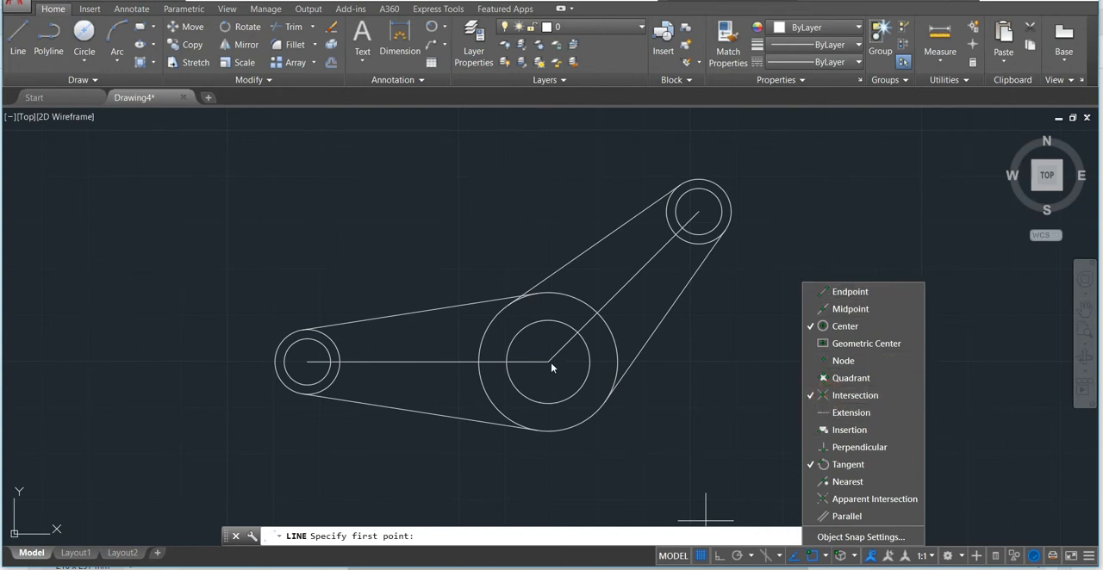
click(551, 360)
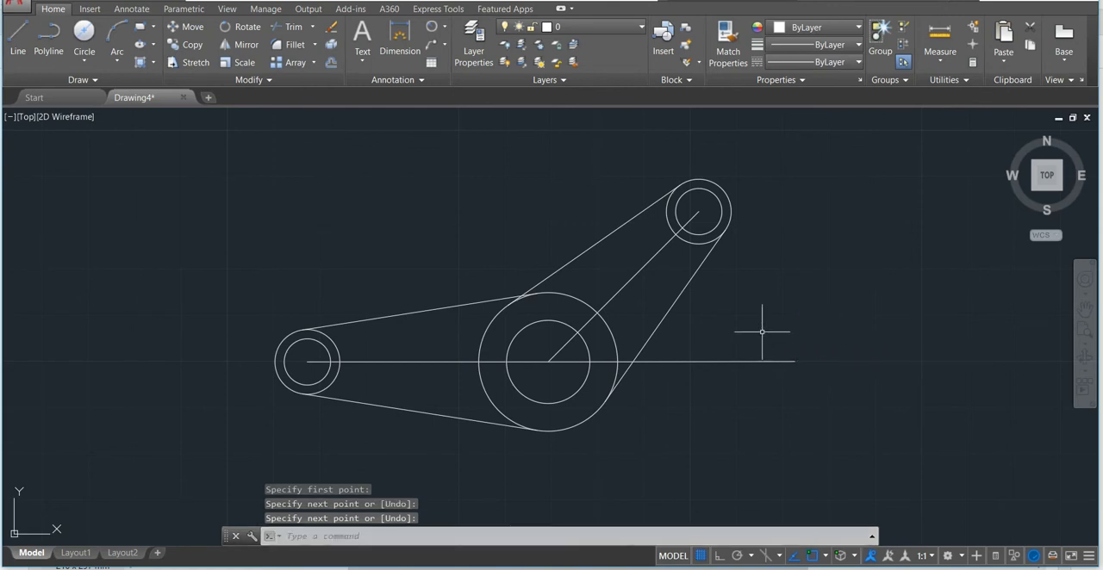
mouse_move(651, 290)
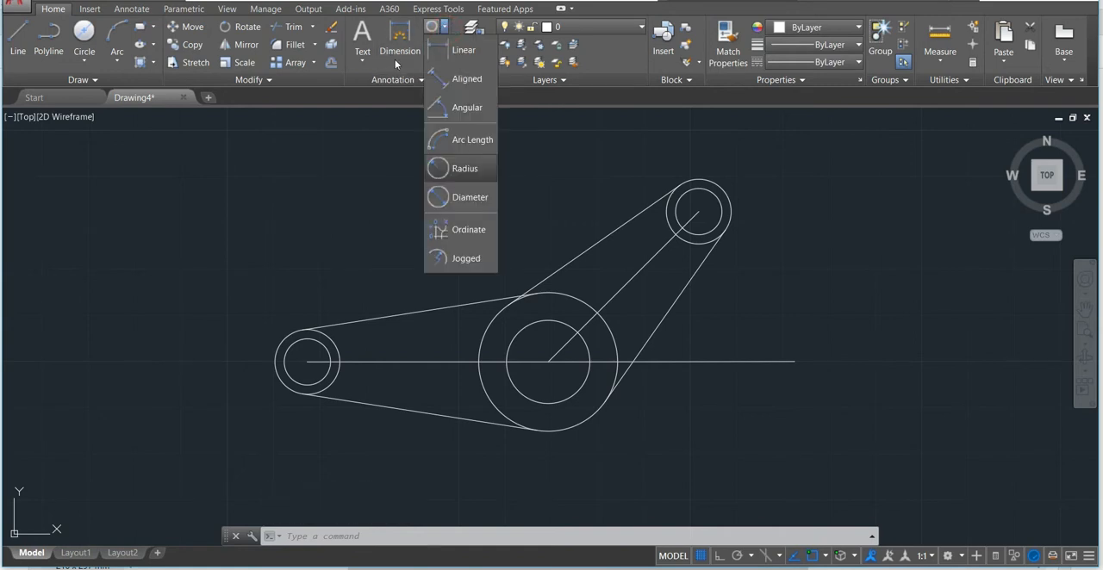
mouse_move(448, 213)
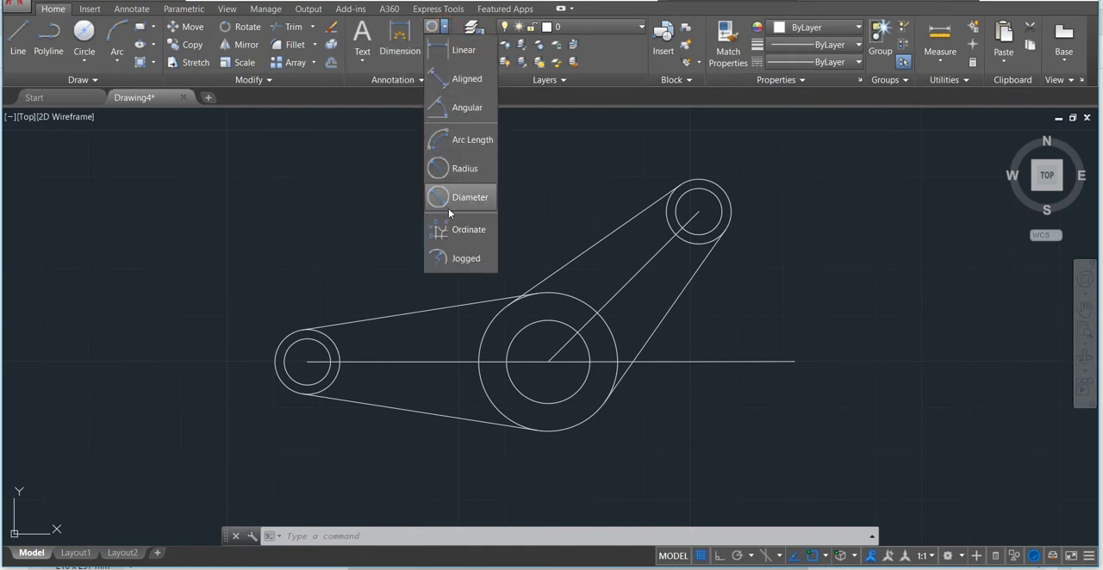
mouse_move(457, 204)
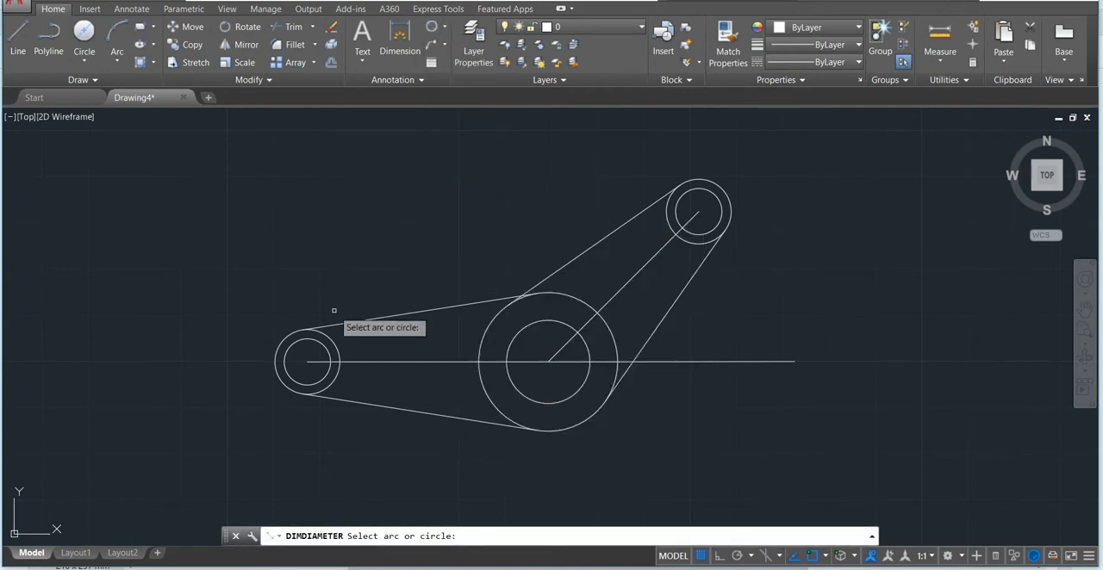
mouse_move(306, 360)
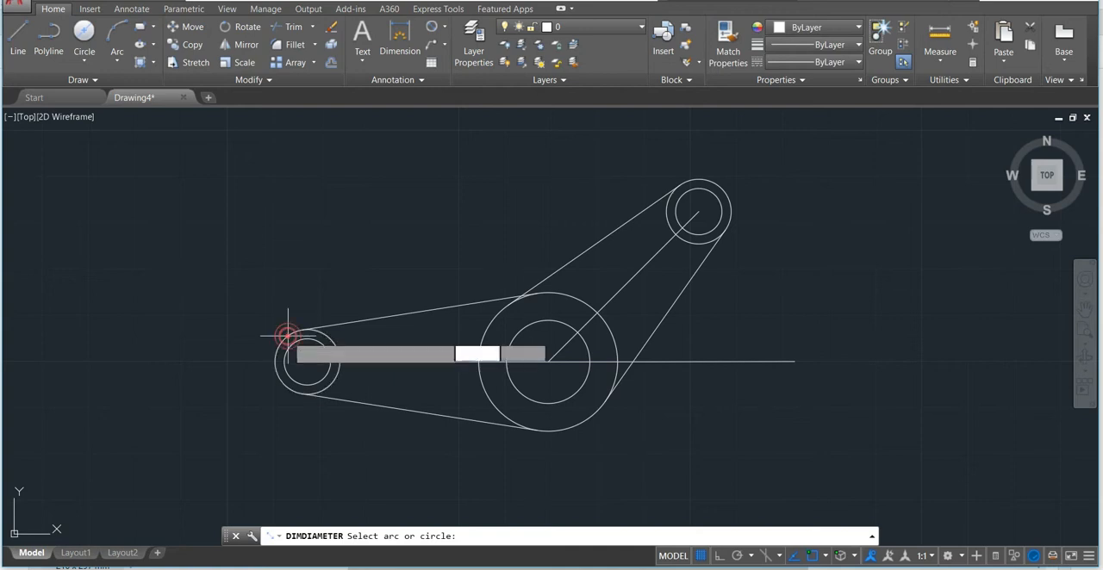
Place Ø14 and Ø10 diameter dimensions above the left and upper-right circles
click(286, 336)
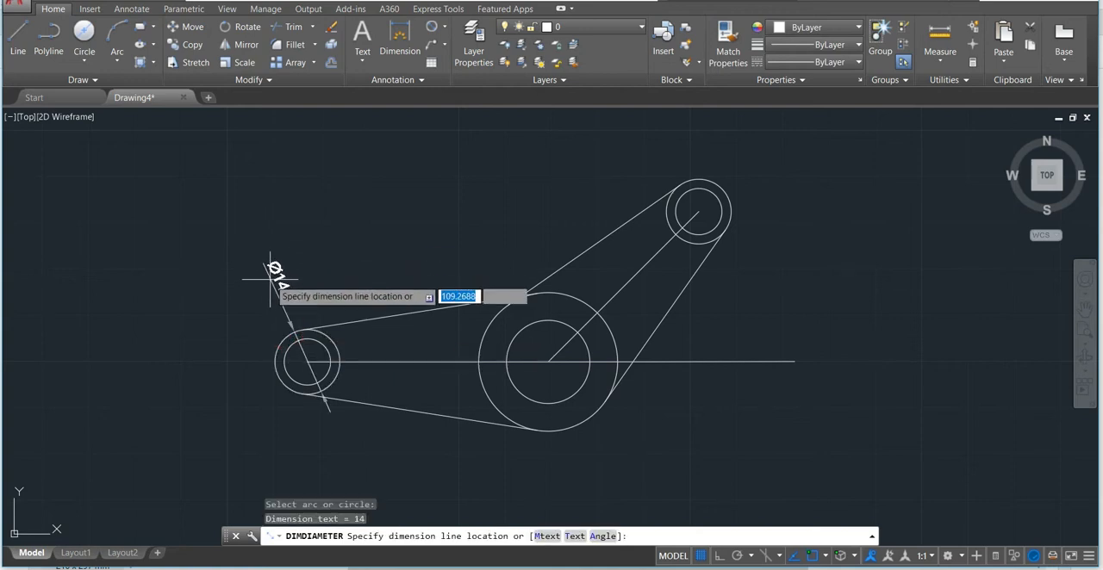
click(370, 248)
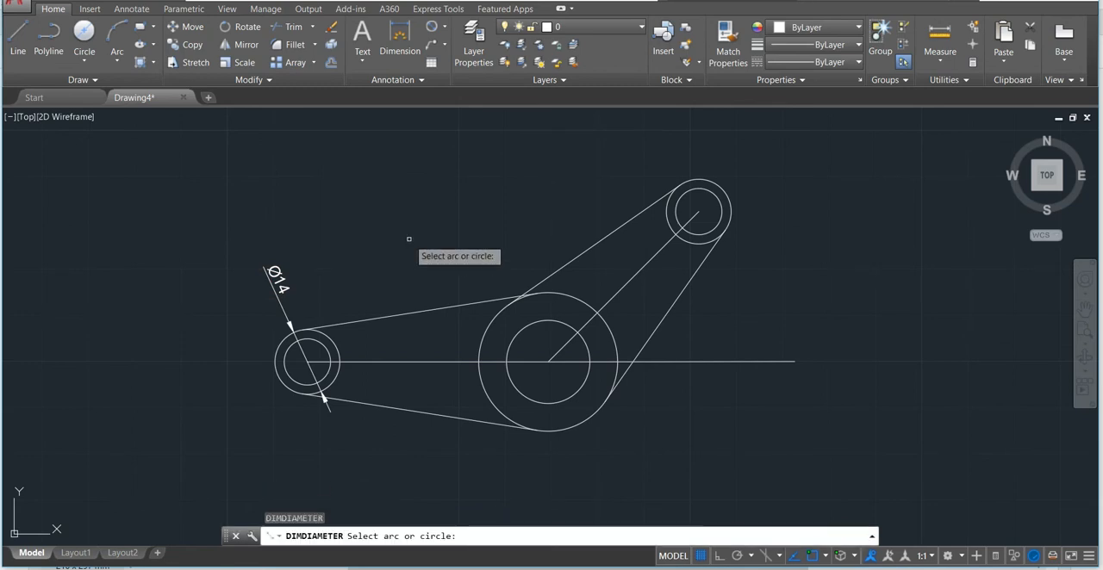
mouse_move(698, 213)
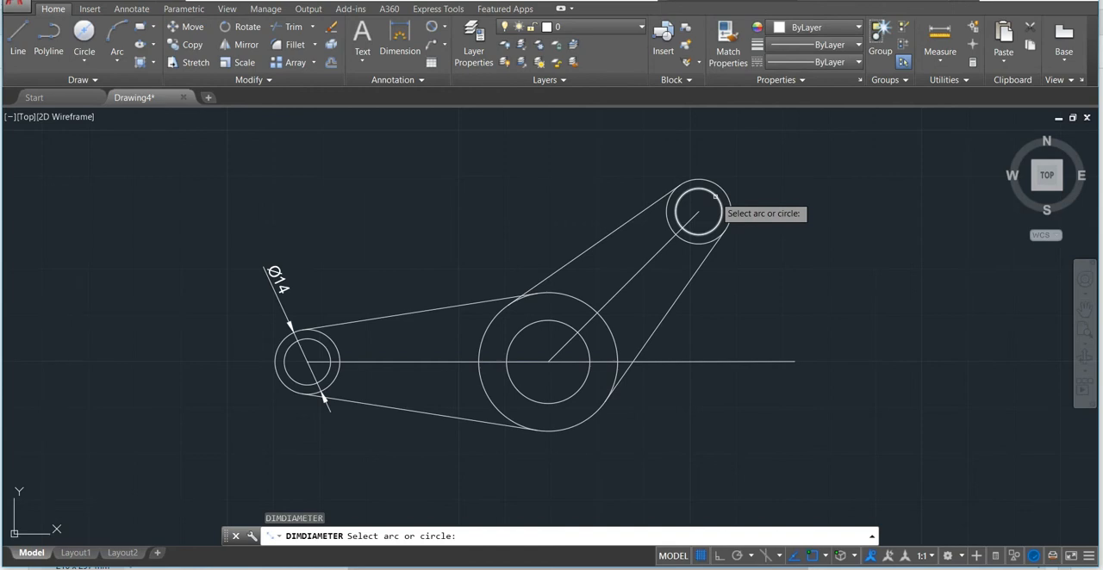
click(698, 213)
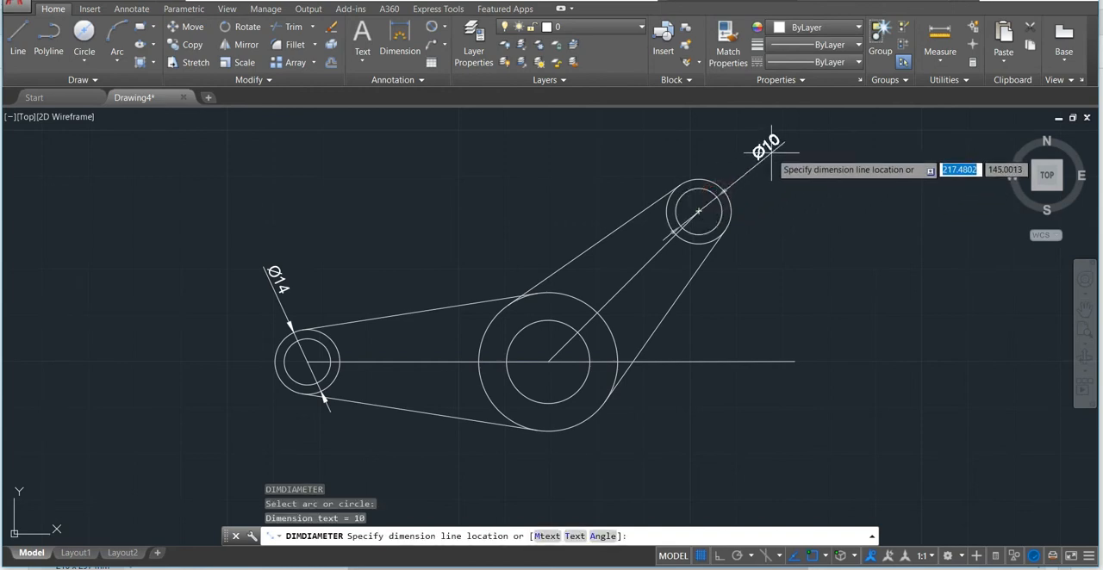
click(750, 155)
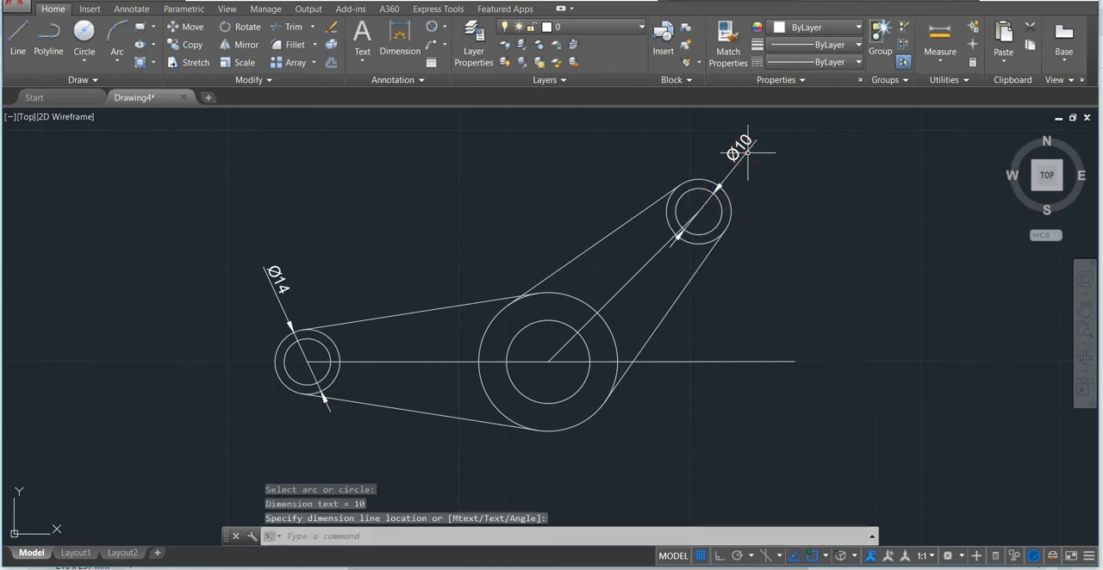
click(748, 154)
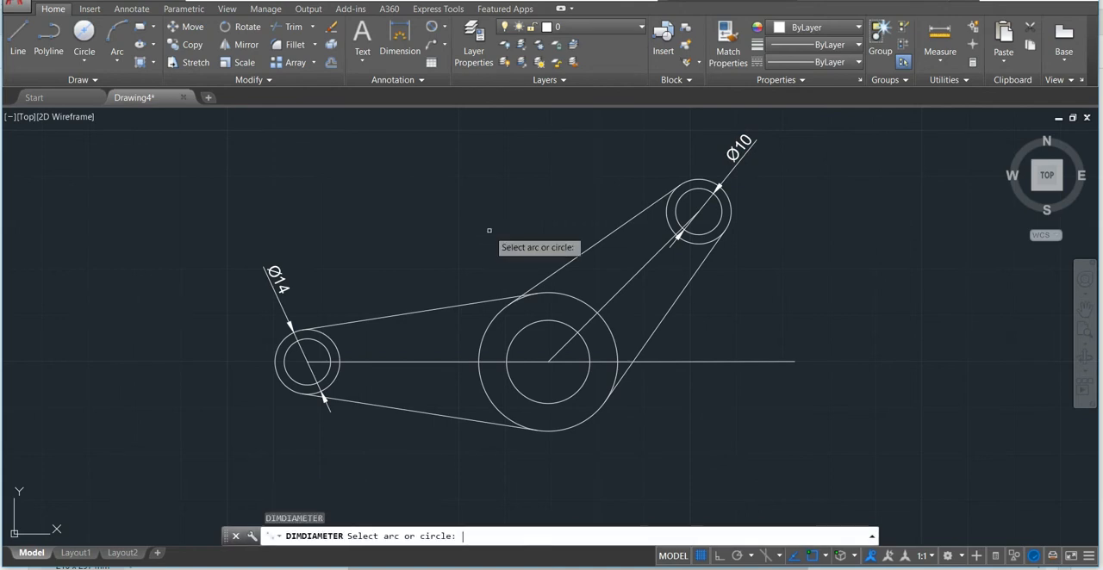
mouse_move(497, 322)
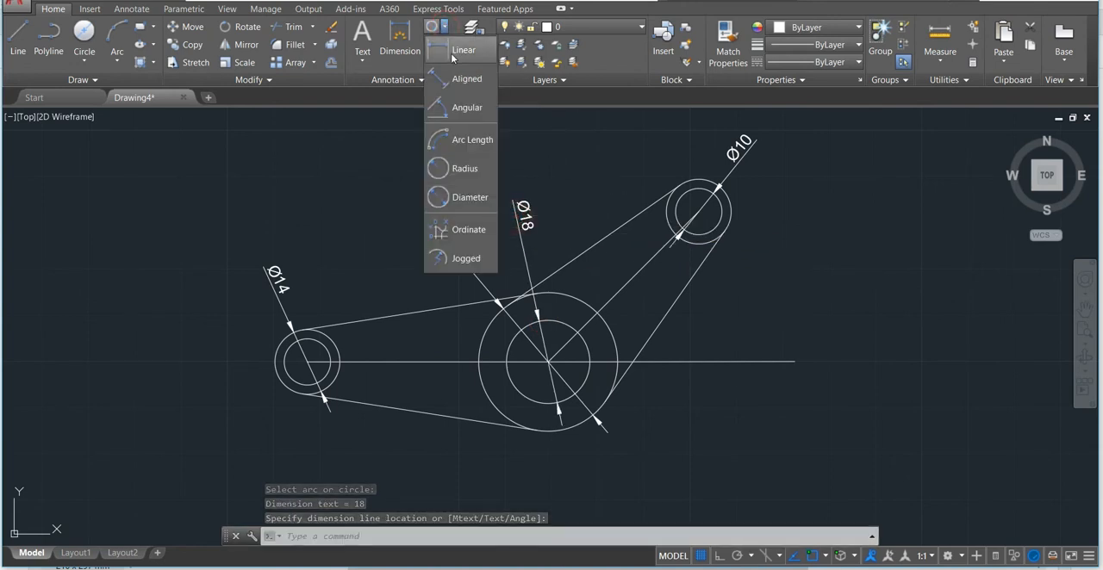
Add the linear centre-distance dimension, discard the unwanted vertical 32.53 one, and choose Aligned
click(463, 49)
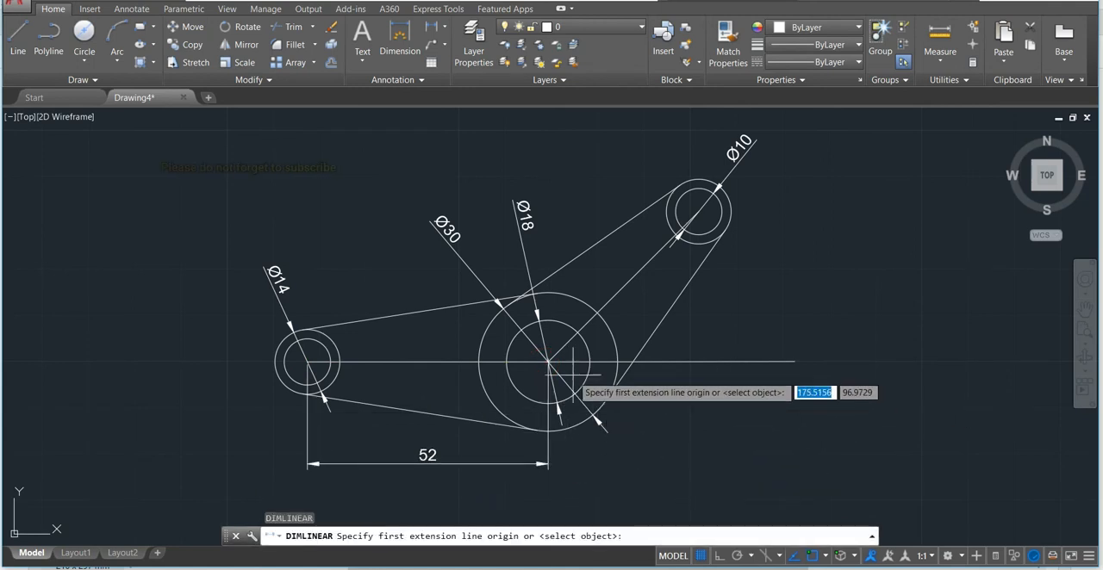
click(549, 360)
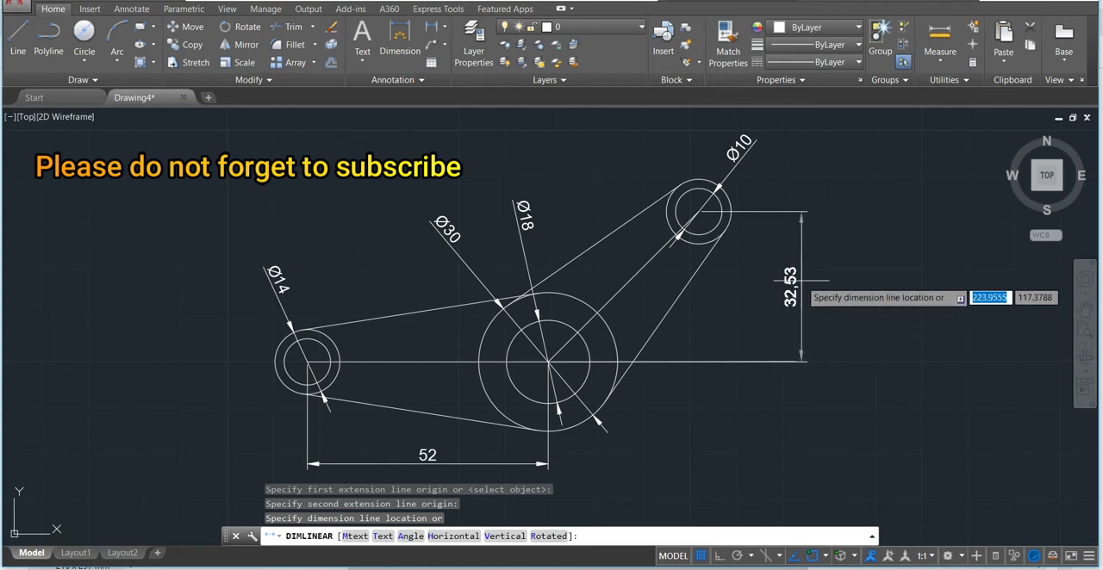
key(Escape)
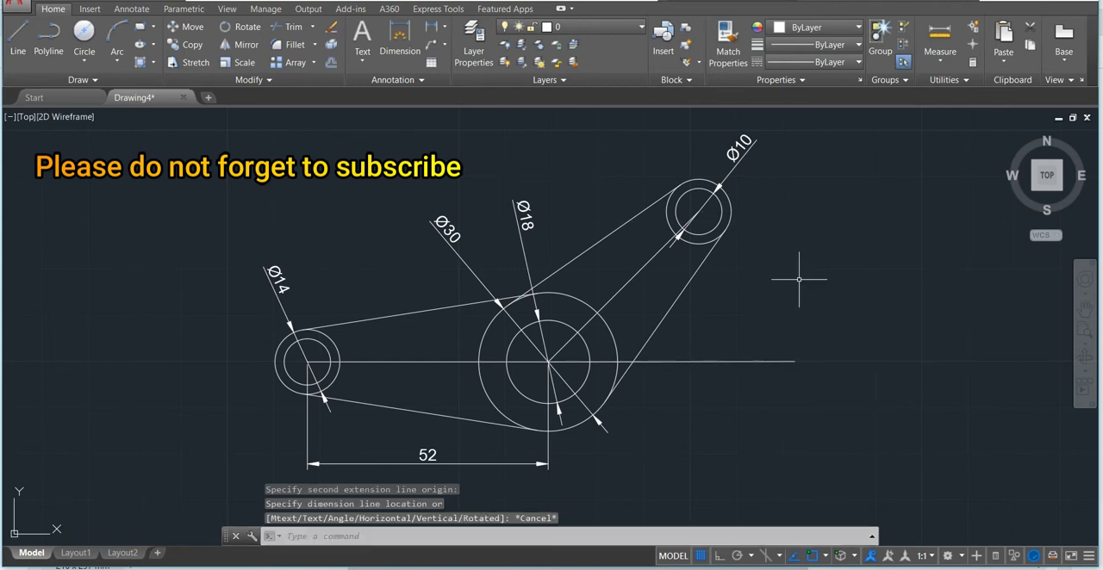
click(439, 26)
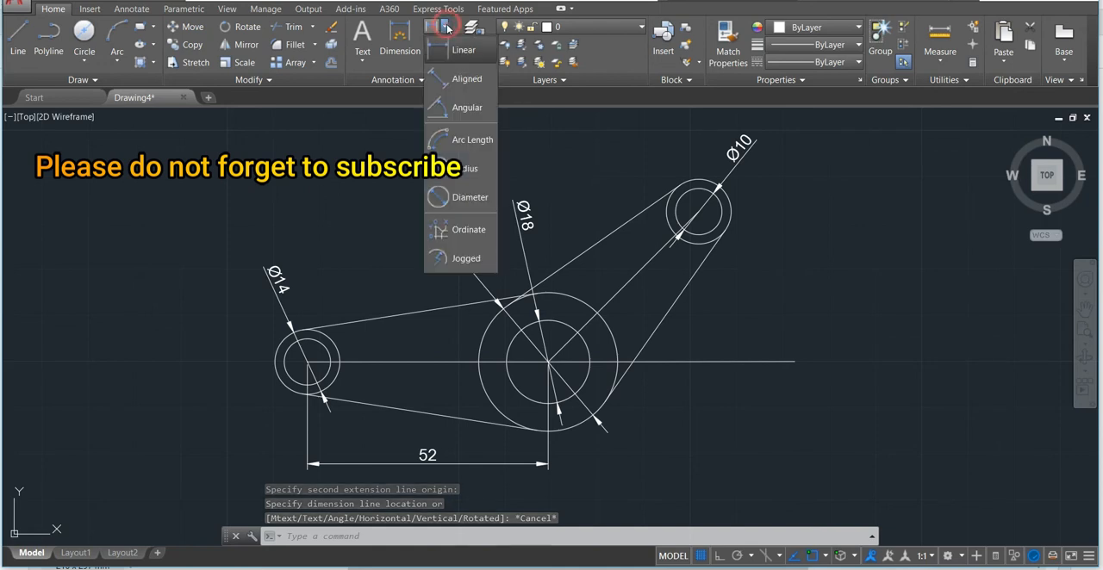
click(467, 79)
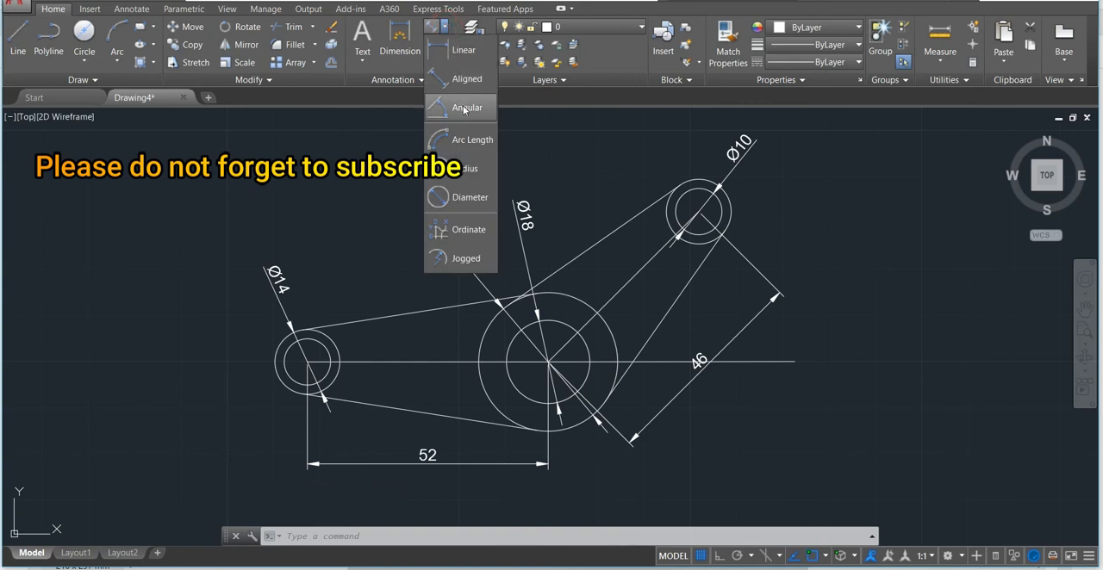
Add the 45° angular dimension from the horizontal line, then view the Practice 2.2 a PDF
click(467, 106)
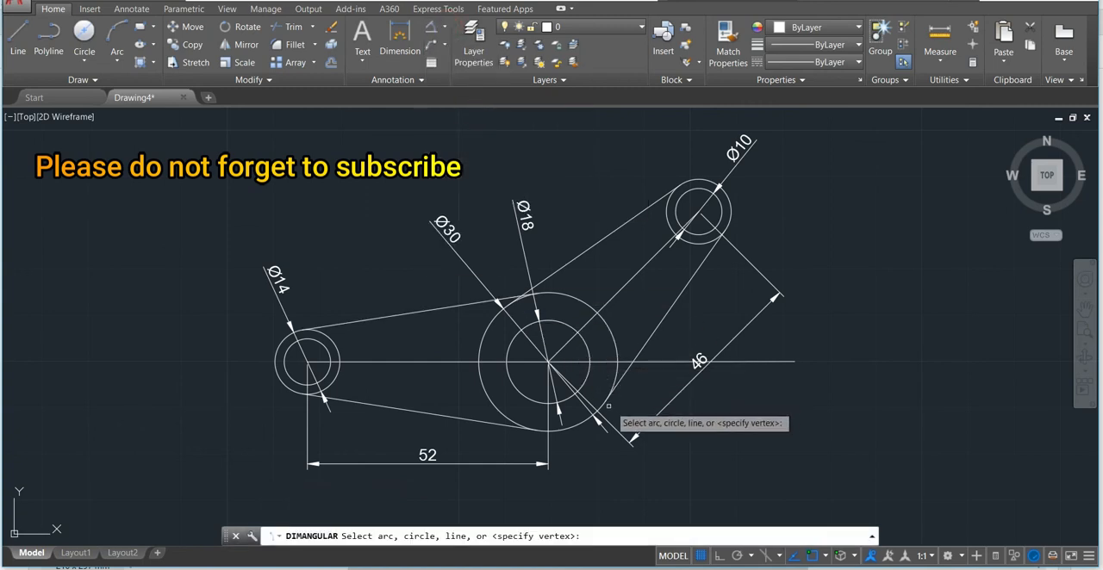
mouse_move(584, 366)
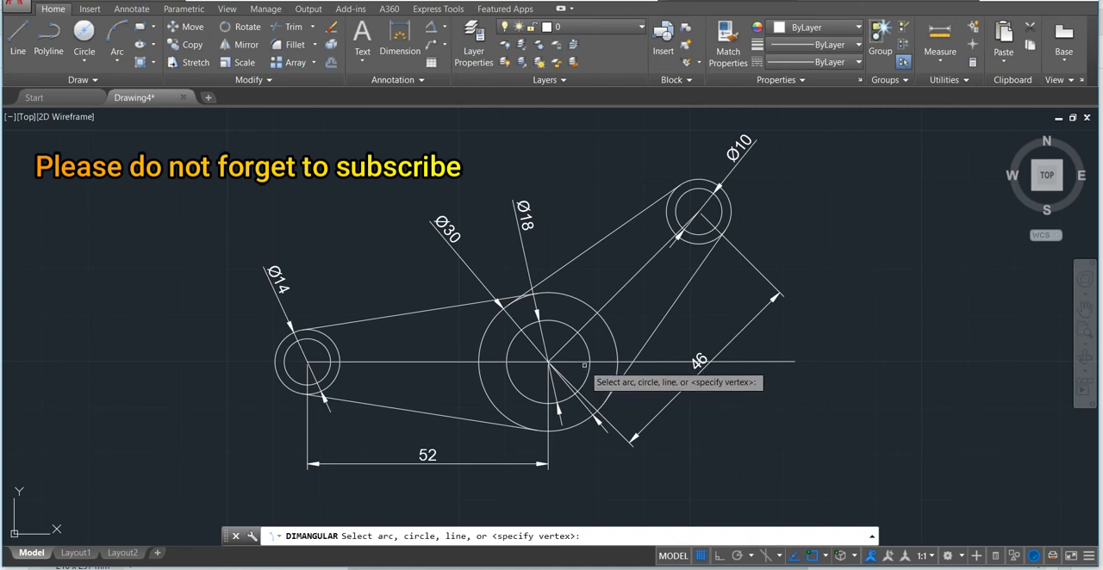
click(597, 312)
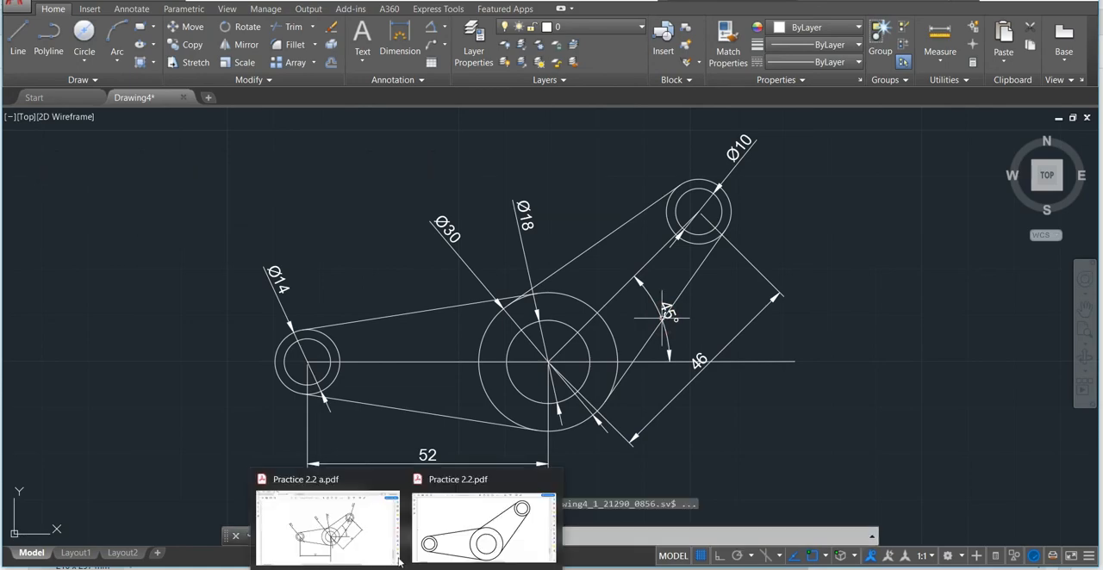
click(325, 526)
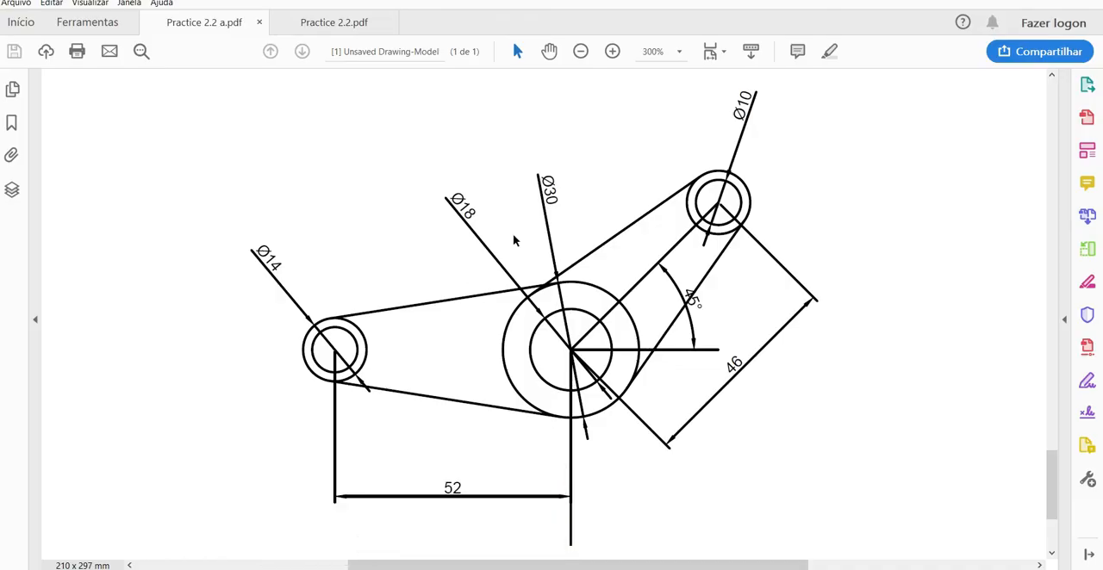